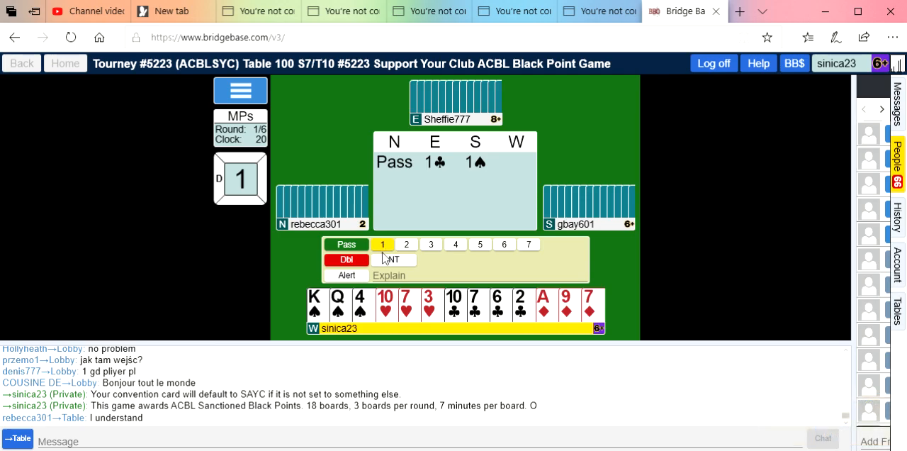
mouse_move(386, 255)
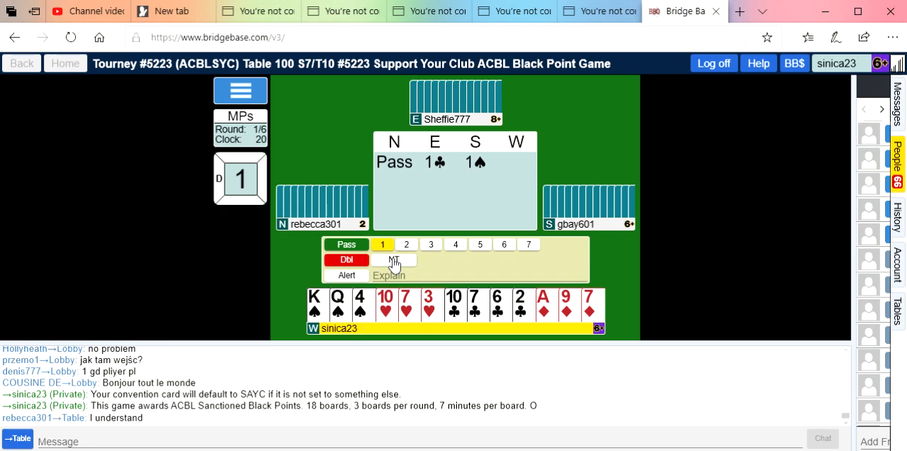
Bid 1NT as West over South's 1♠ overcall
left_click(395, 261)
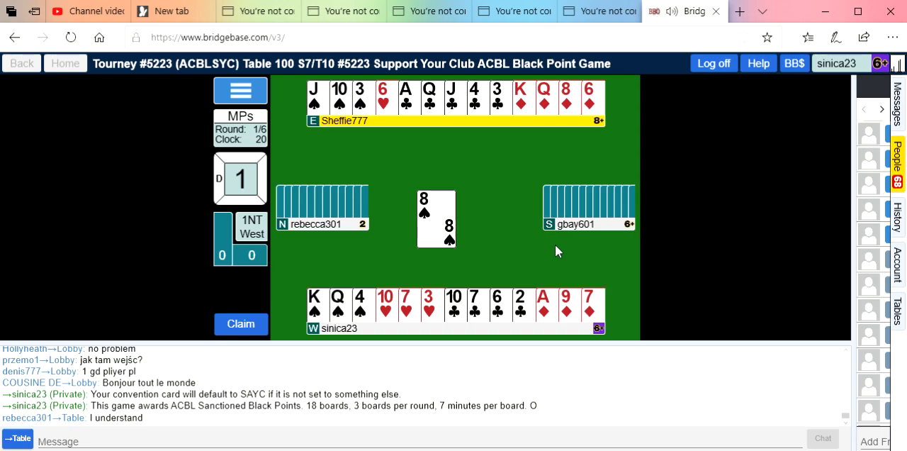
mouse_move(356, 150)
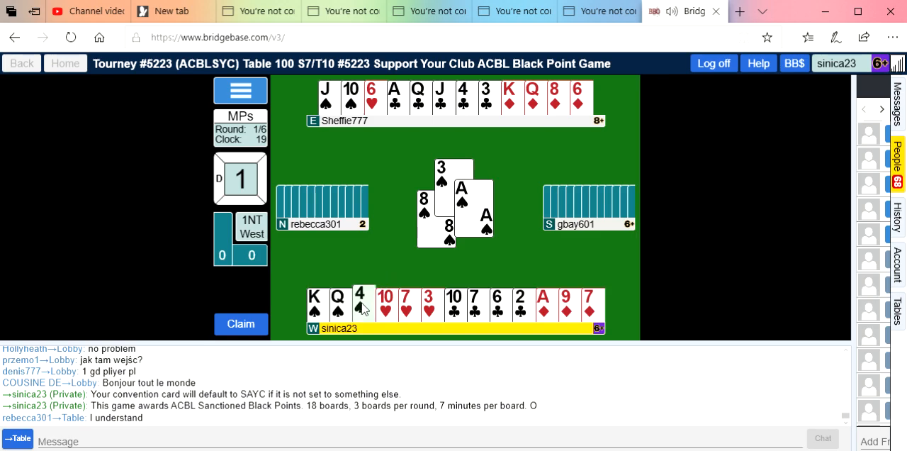
Follow with the spade four, win with the spade king, and lead from dummy
left_click(359, 305)
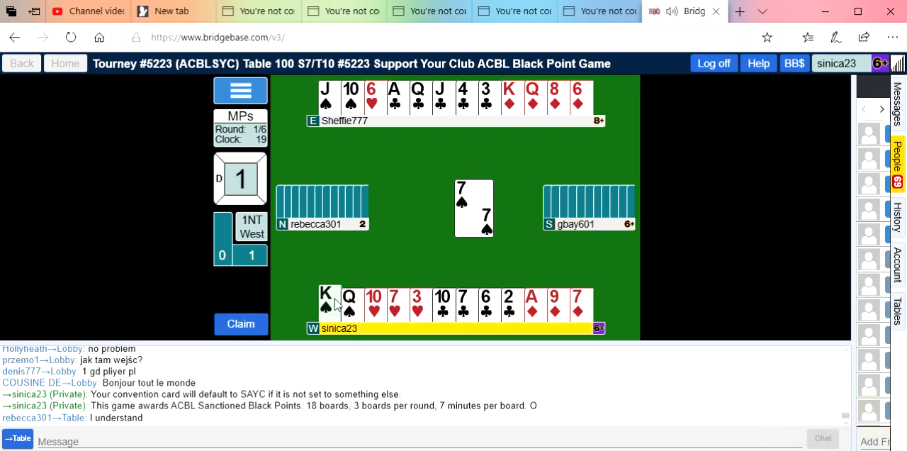
left_click(324, 305)
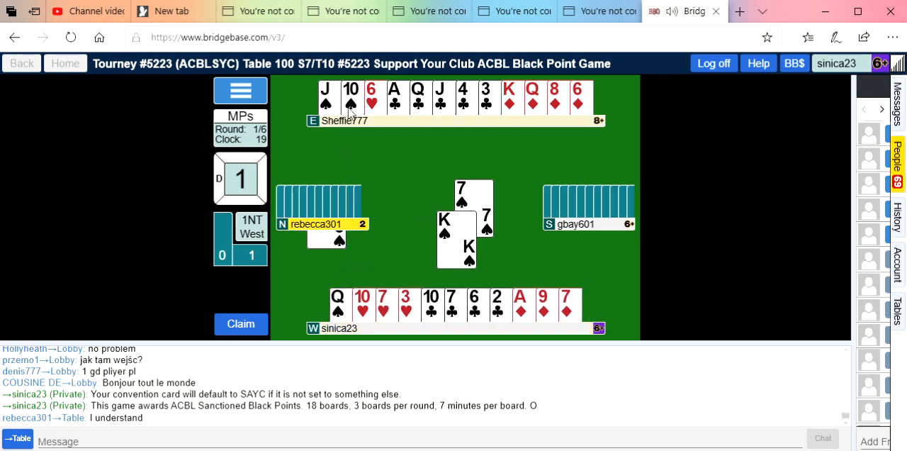
left_click(352, 98)
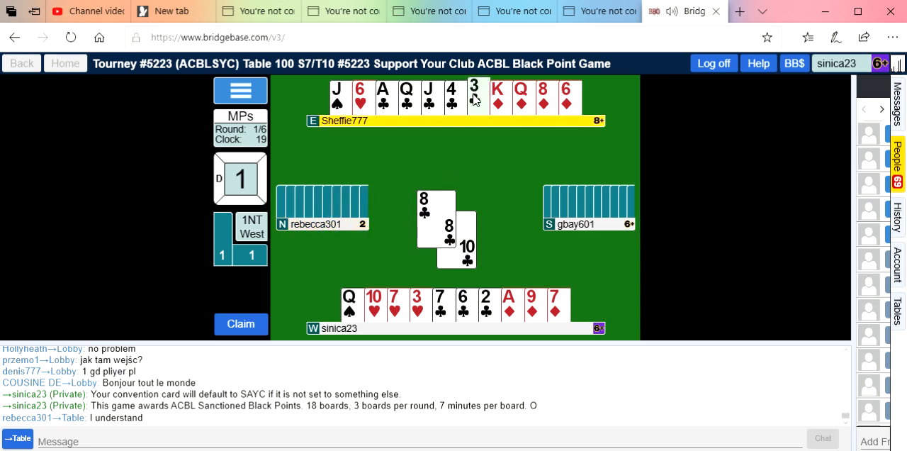
Play a low club from dummy, then follow with the three and seven of hearts
left_click(473, 91)
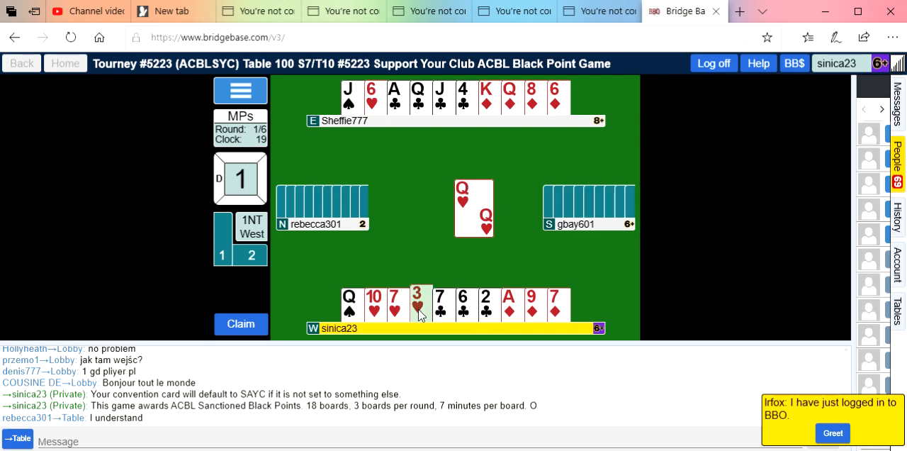
left_click(417, 303)
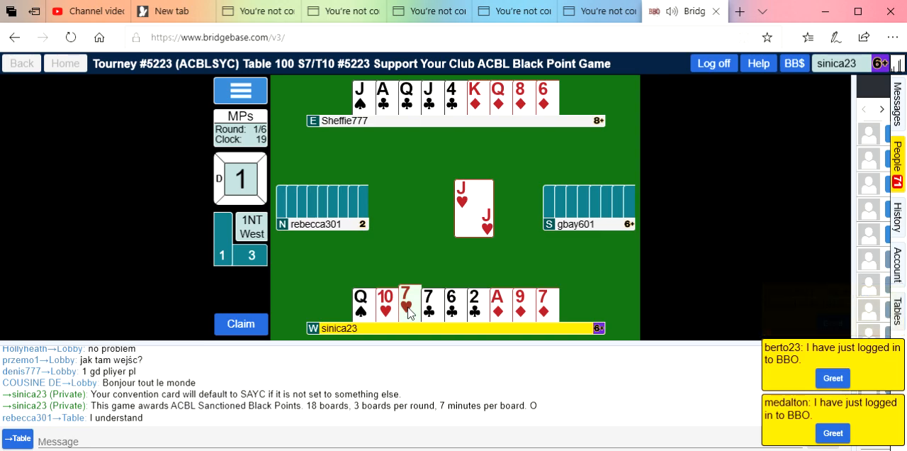
left_click(406, 298)
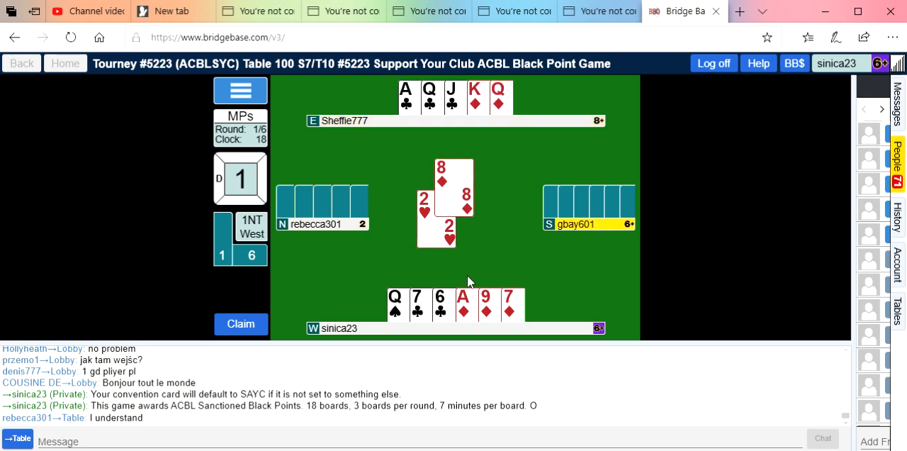
mouse_move(471, 309)
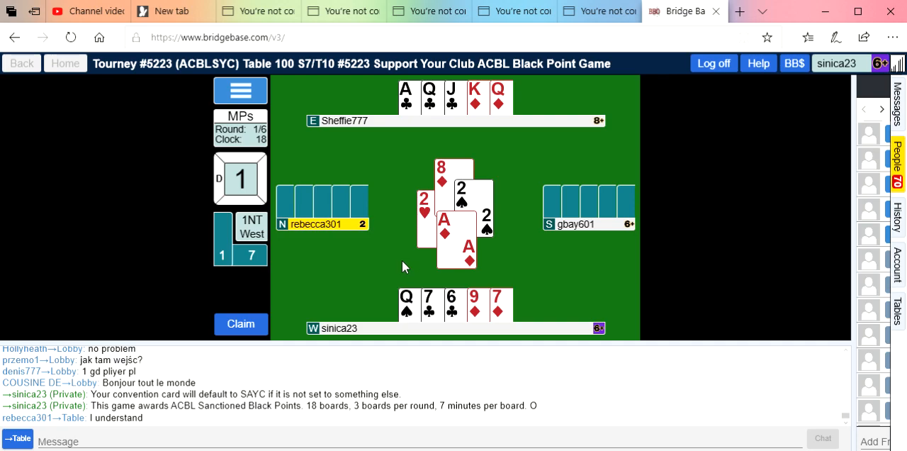
mouse_move(388, 261)
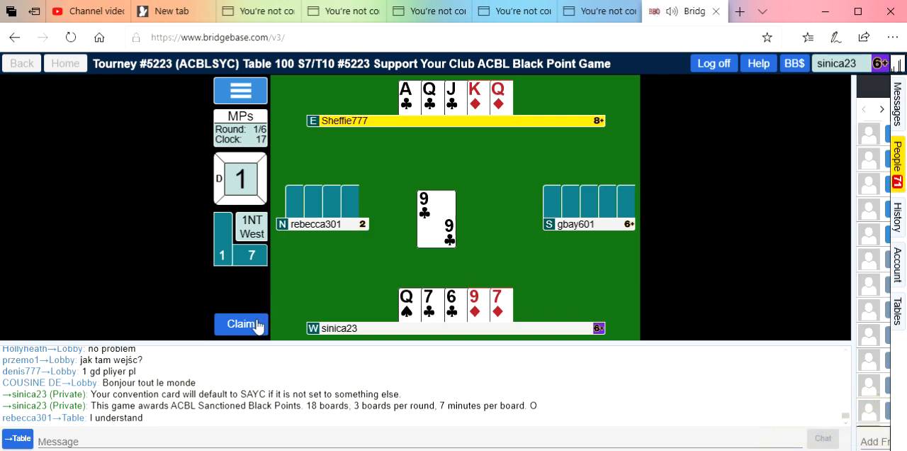
Claim five more tricks, ending board 1 one down in 1NT
left_click(241, 325)
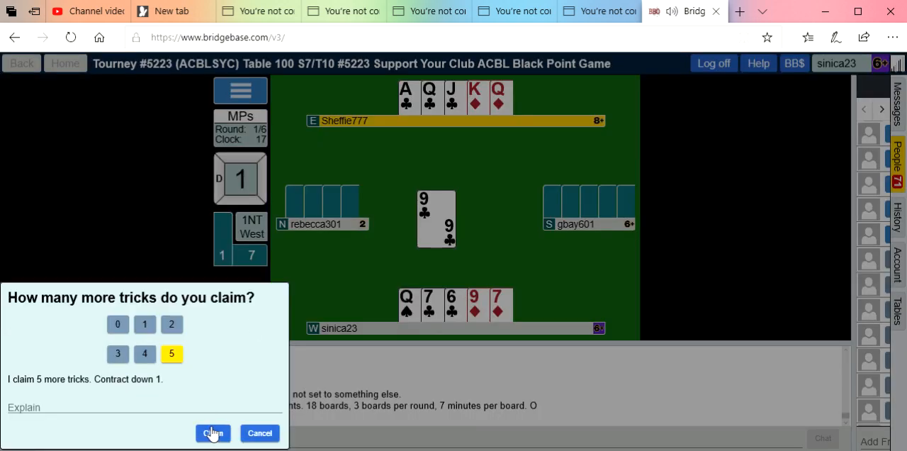
left_click(212, 434)
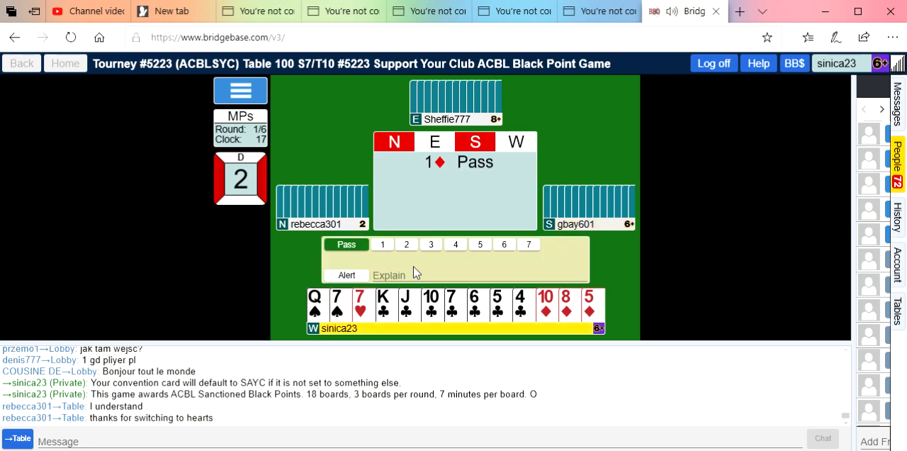
mouse_move(384, 250)
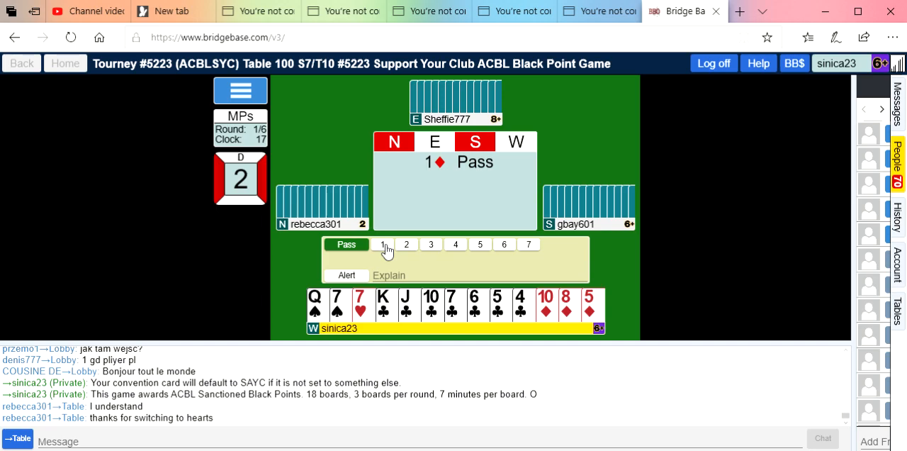
Respond 1NT to partner's 1♦ opening on board 2
left_click(383, 244)
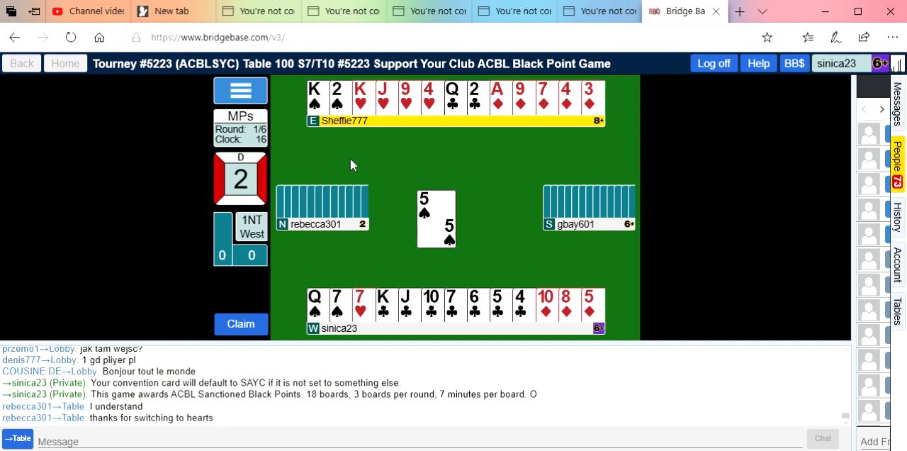
mouse_move(336, 106)
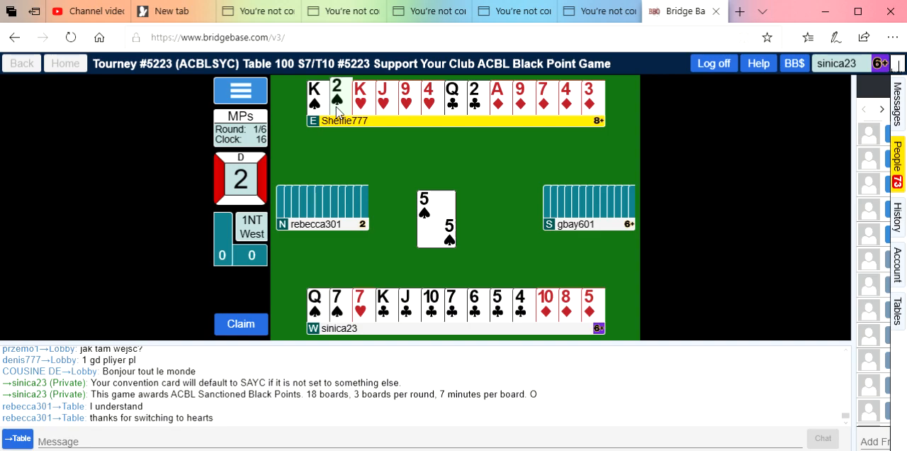
mouse_move(321, 105)
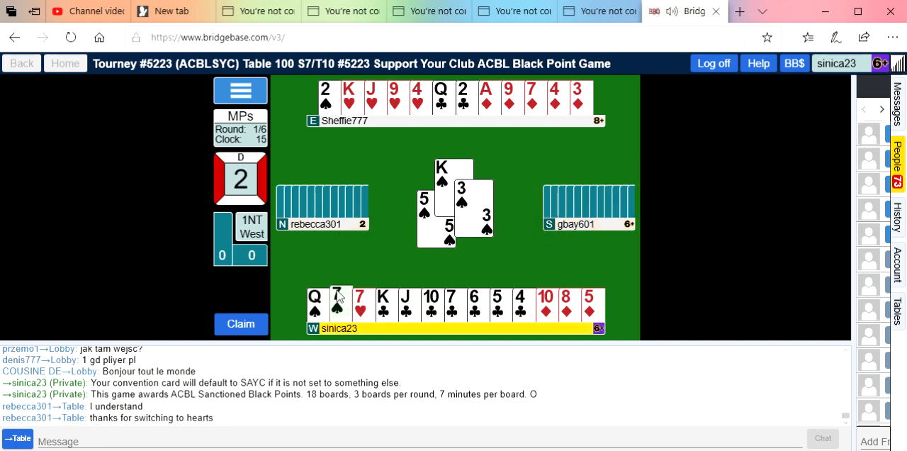
Follow to North's spades, dropping dummy's two and West's queen under the ace, then discard a low club
left_click(338, 306)
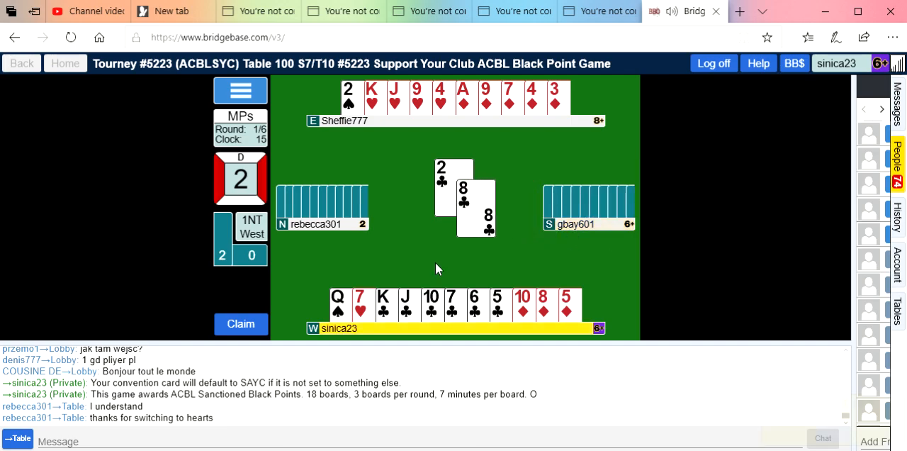
left_click(428, 307)
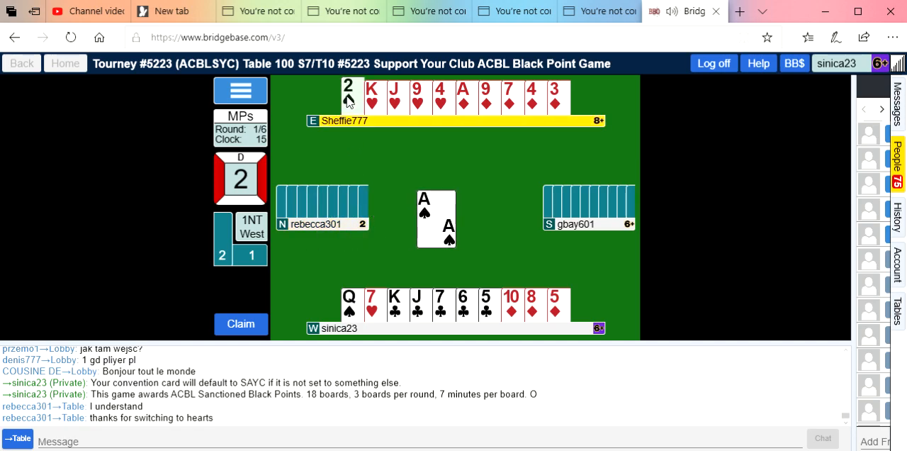
left_click(350, 90)
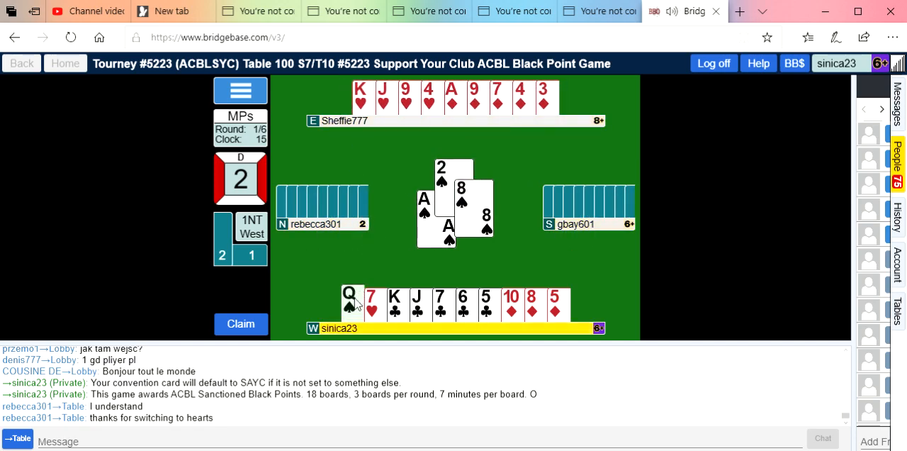
left_click(346, 304)
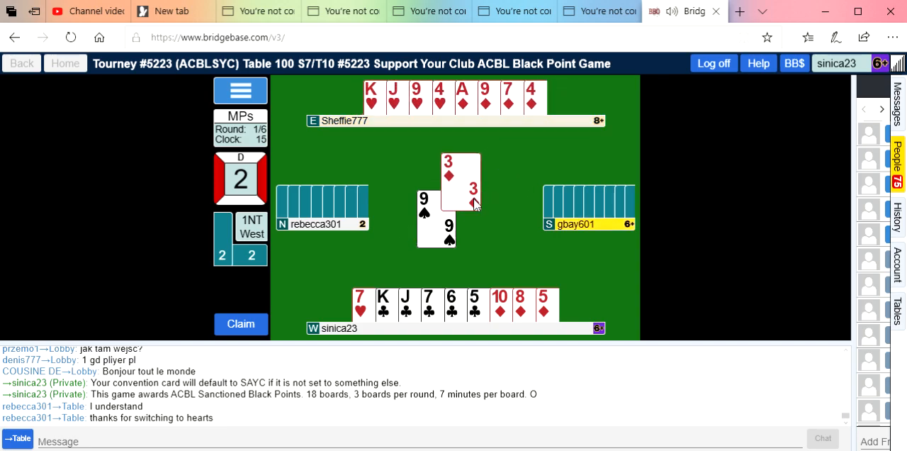
left_click(476, 314)
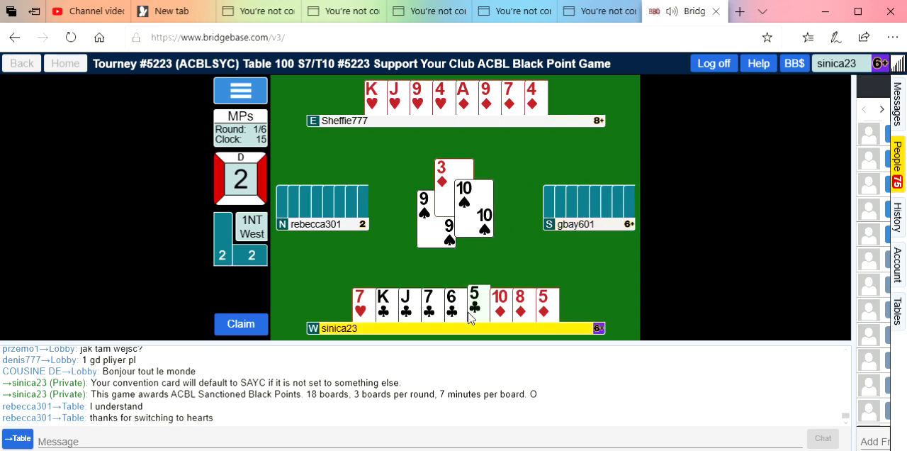
left_click(472, 305)
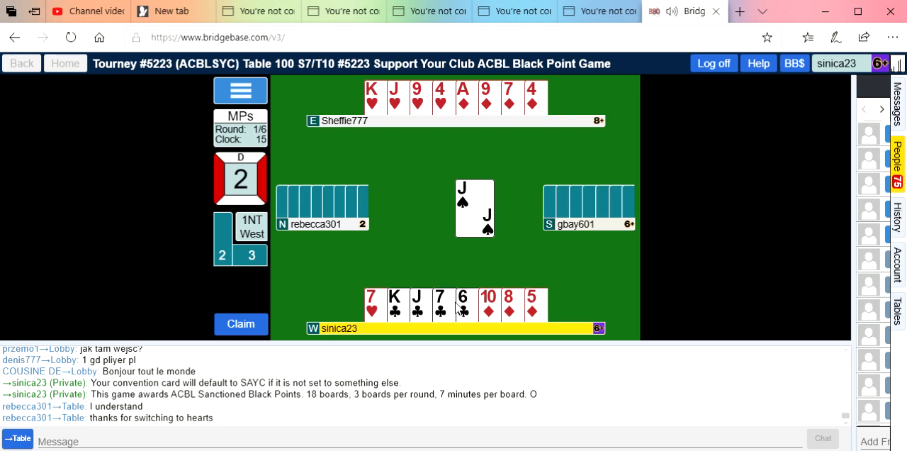
Discard from dummy on North's spade jack, then cash dummy's ace of diamonds
left_click(457, 307)
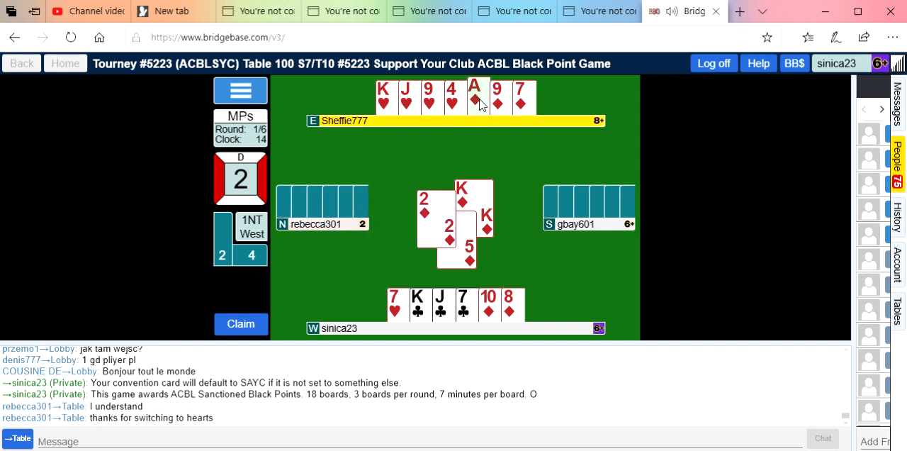
left_click(475, 97)
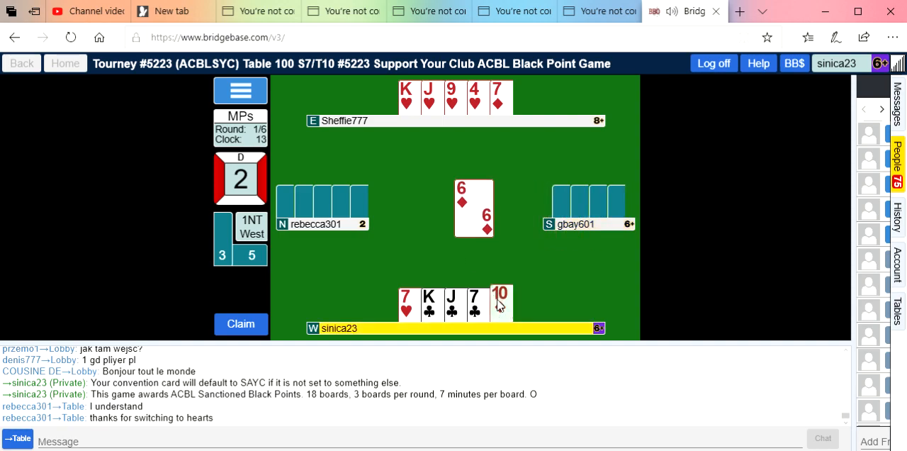
Play West's diamond ten, dummy's diamond seven, then dummy's four of hearts
left_click(504, 303)
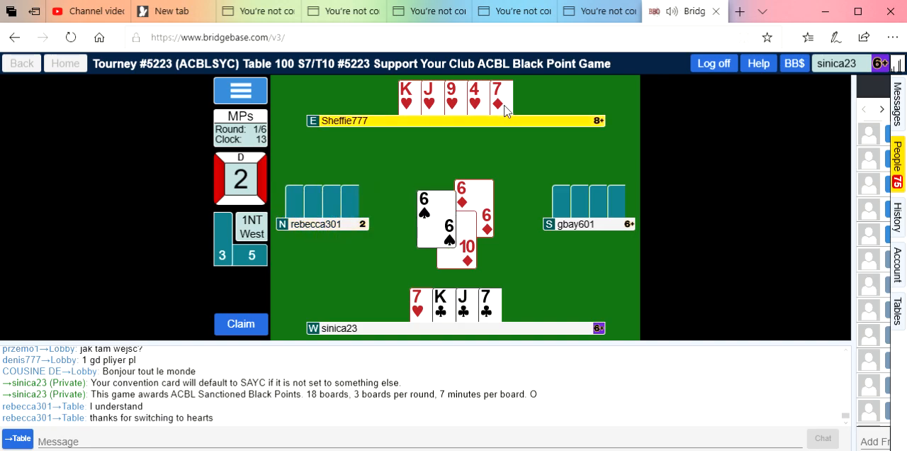
left_click(502, 96)
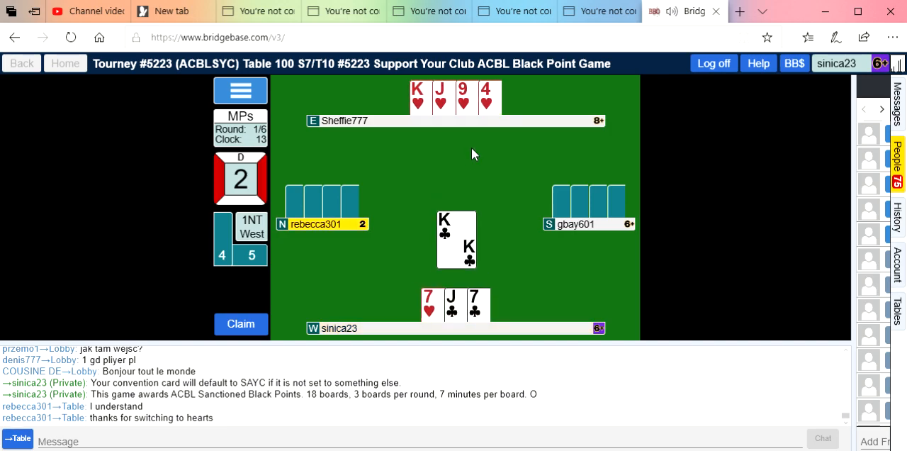
left_click(488, 97)
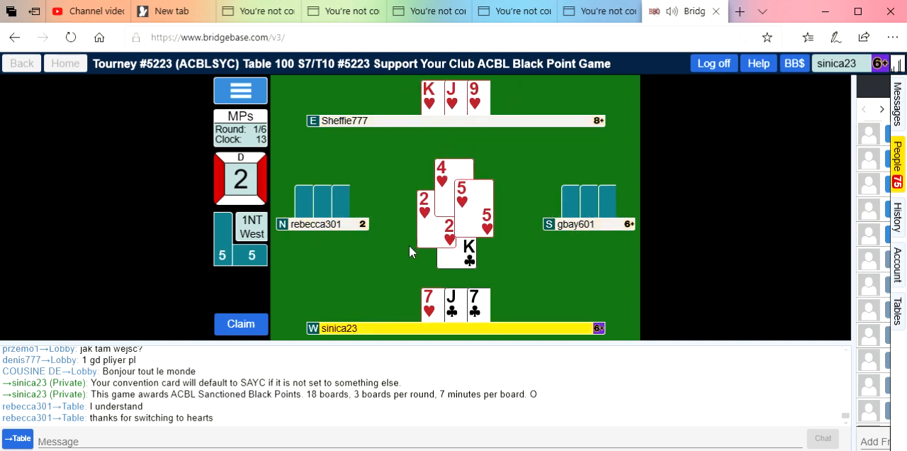
mouse_move(442, 258)
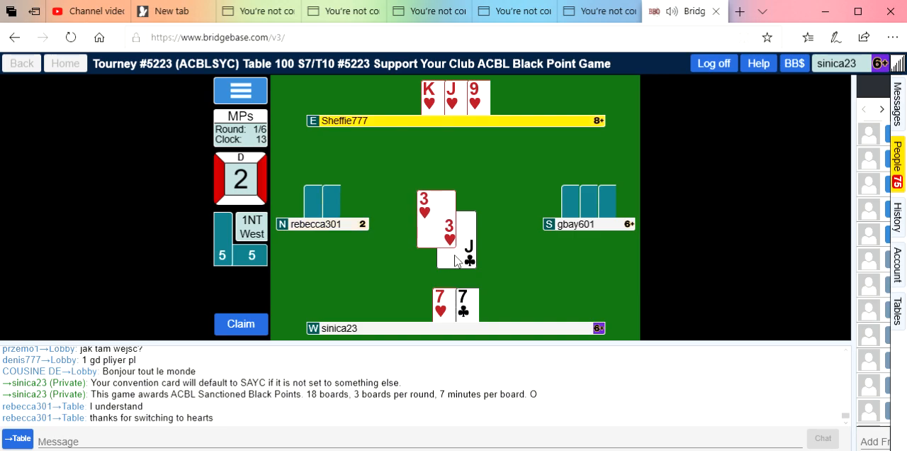
mouse_move(476, 115)
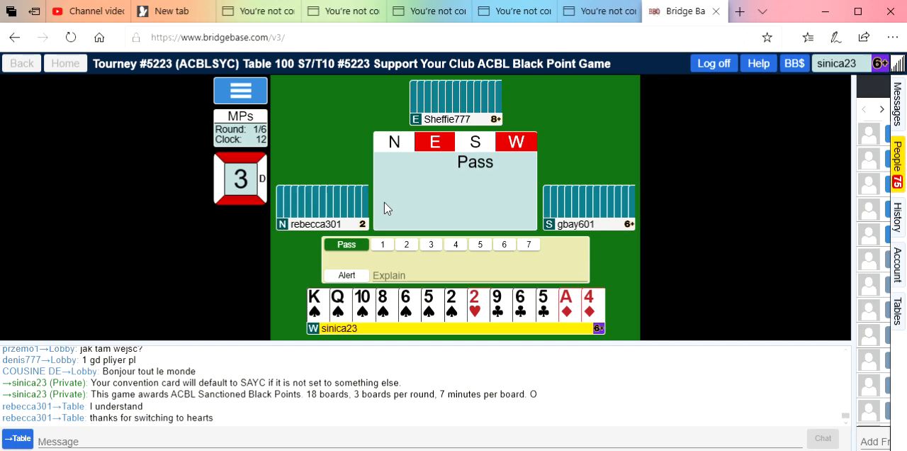
mouse_move(431, 244)
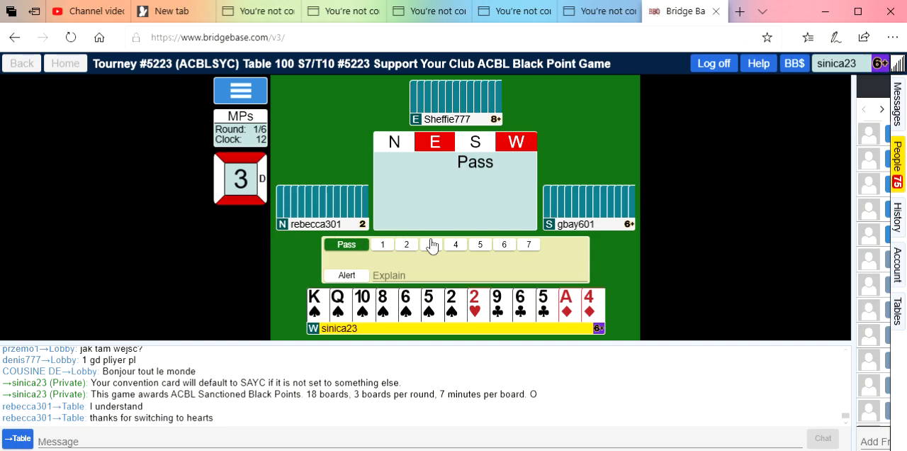
Bid 3♠ as West on board 3 and confirm it
left_click(431, 244)
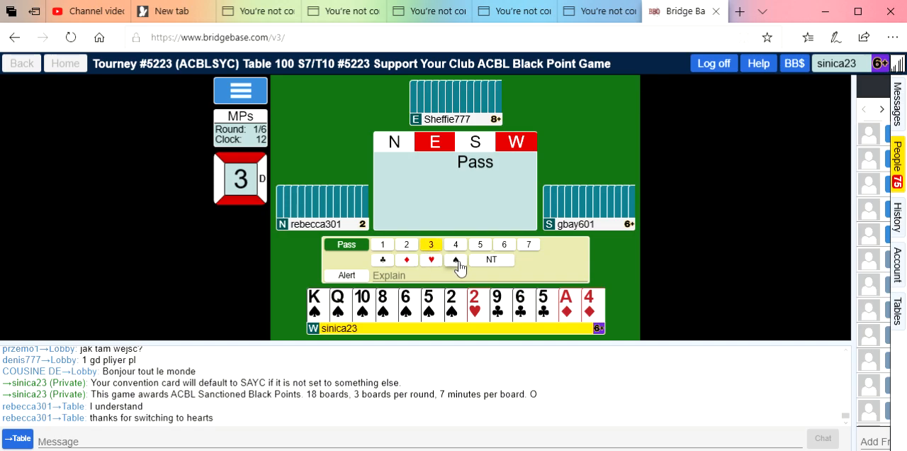
left_click(455, 260)
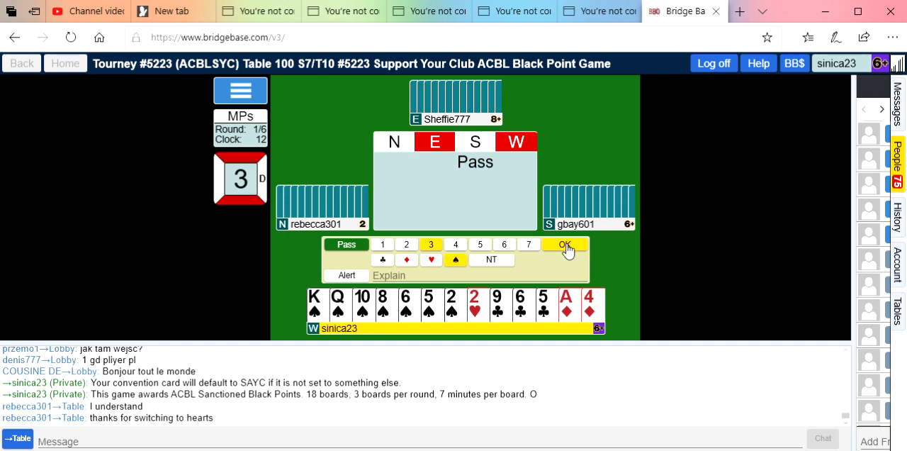
left_click(565, 244)
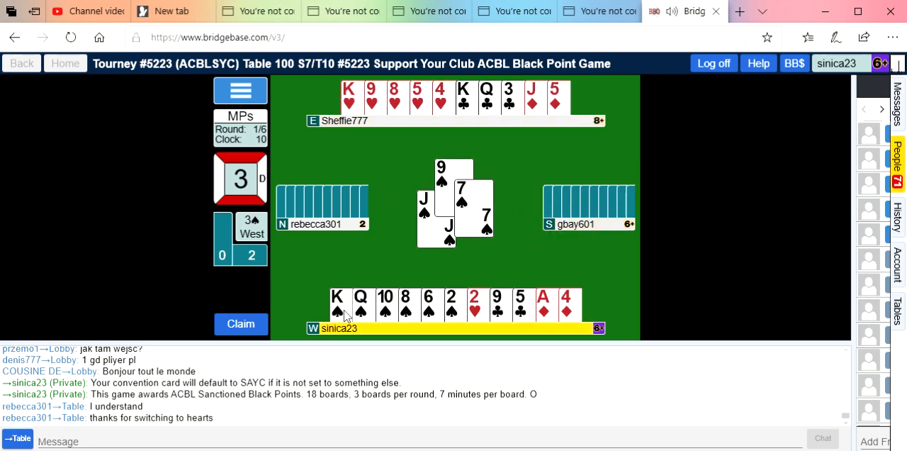
Win a trick with a high spade, then ruff the heart with the spade eight
left_click(338, 305)
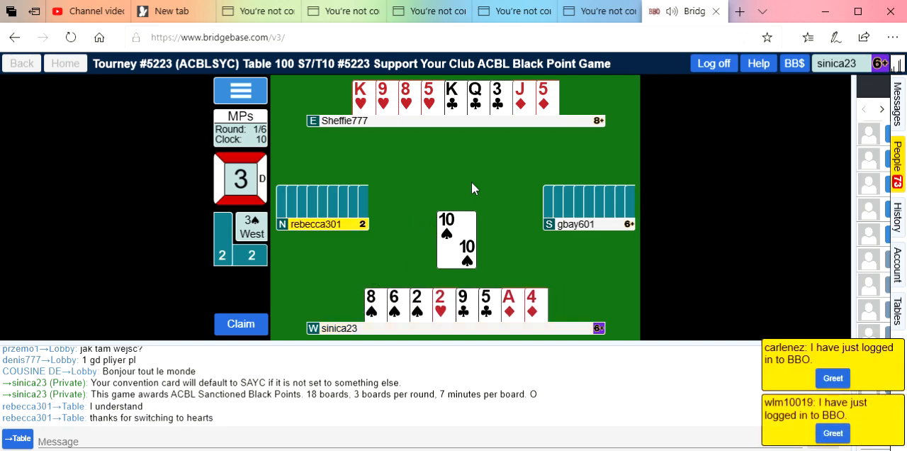
mouse_move(516, 158)
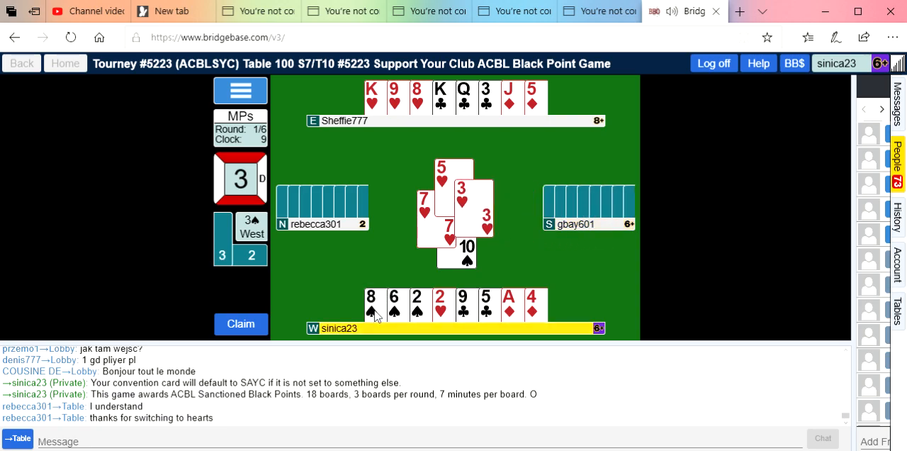
left_click(372, 304)
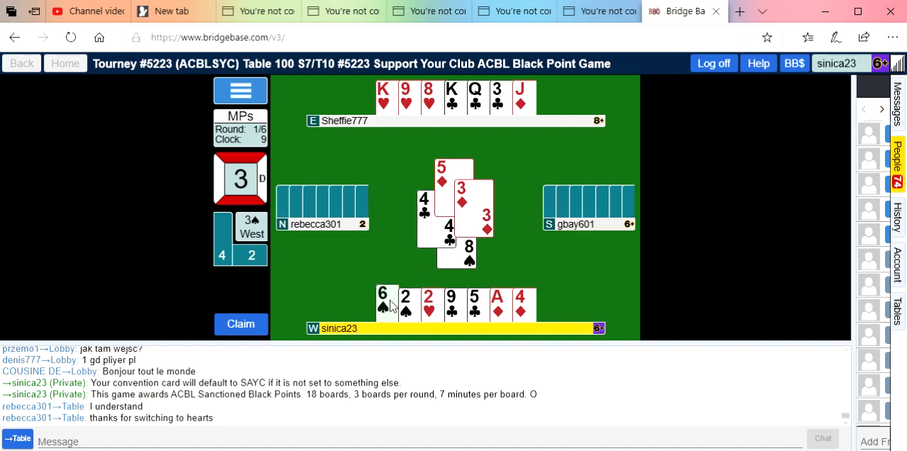
Lead the six of spades, win the trick, then lead the two of spades
left_click(384, 306)
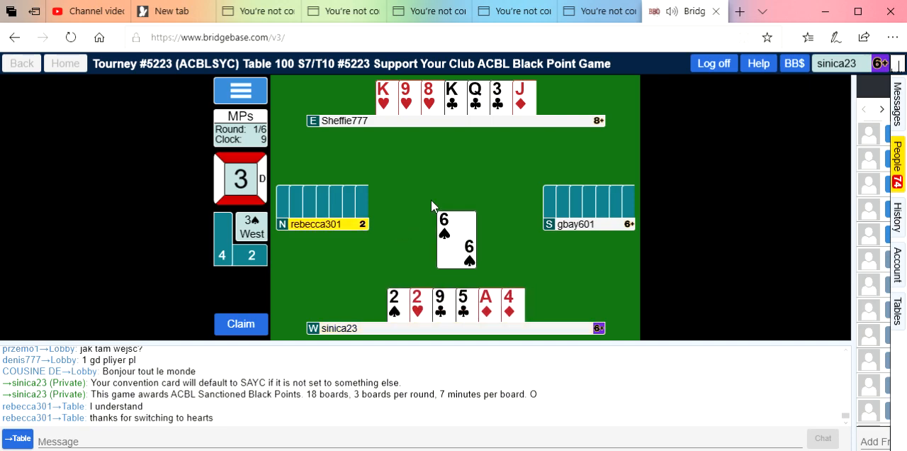
mouse_move(436, 172)
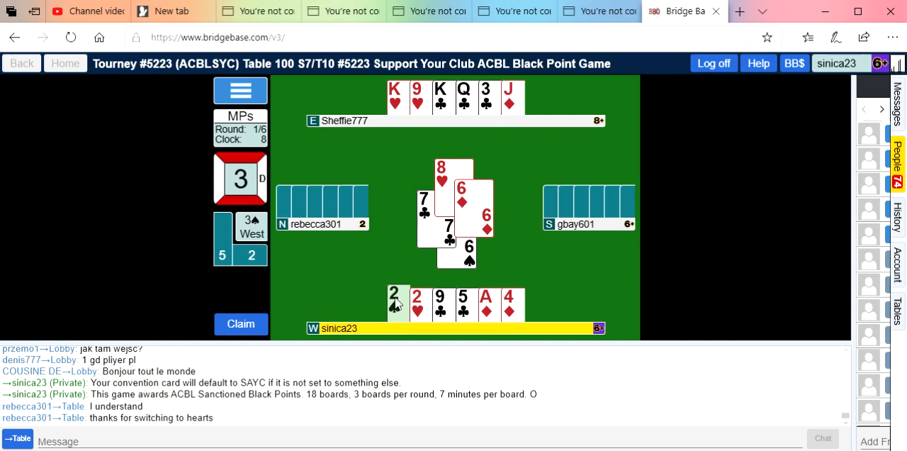
left_click(394, 302)
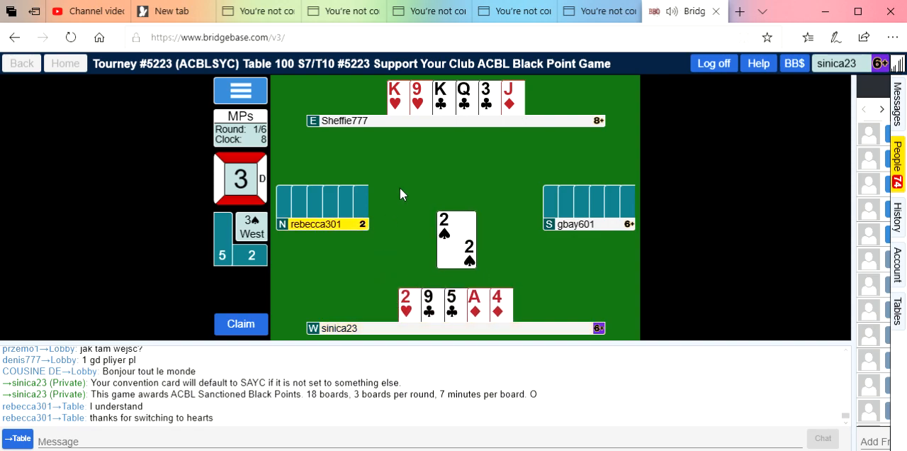
mouse_move(425, 116)
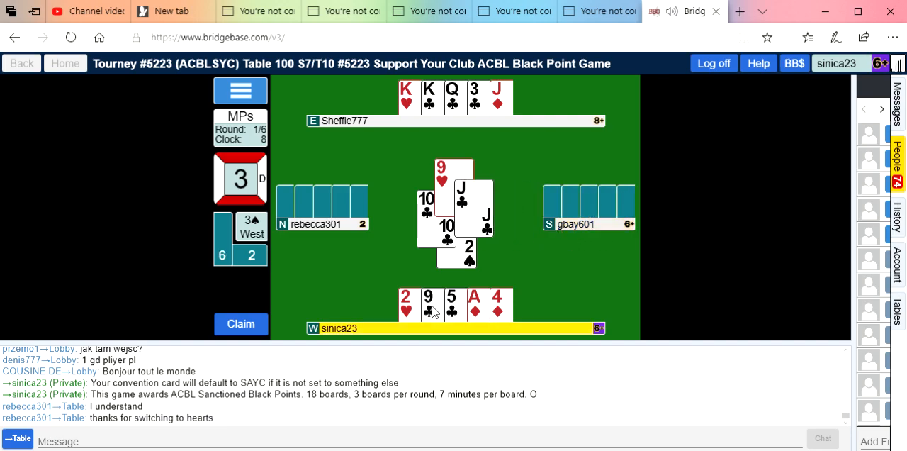
Lead the nine of clubs and win with dummy's king of clubs
left_click(431, 305)
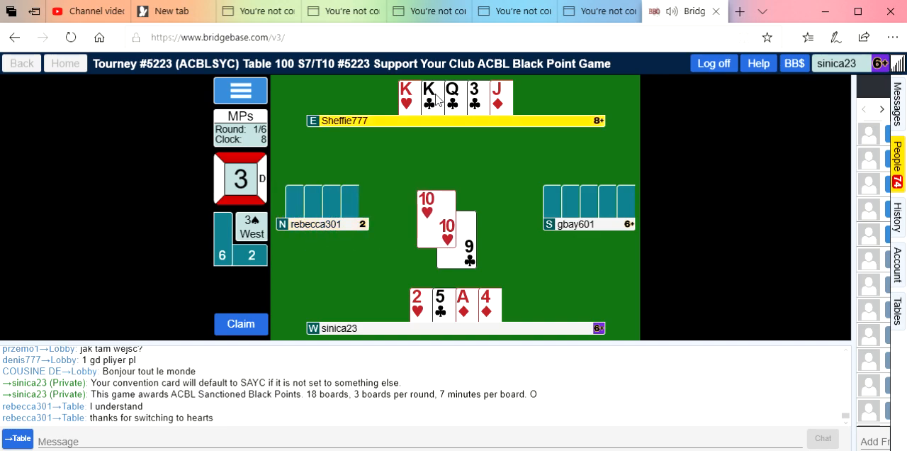
left_click(425, 97)
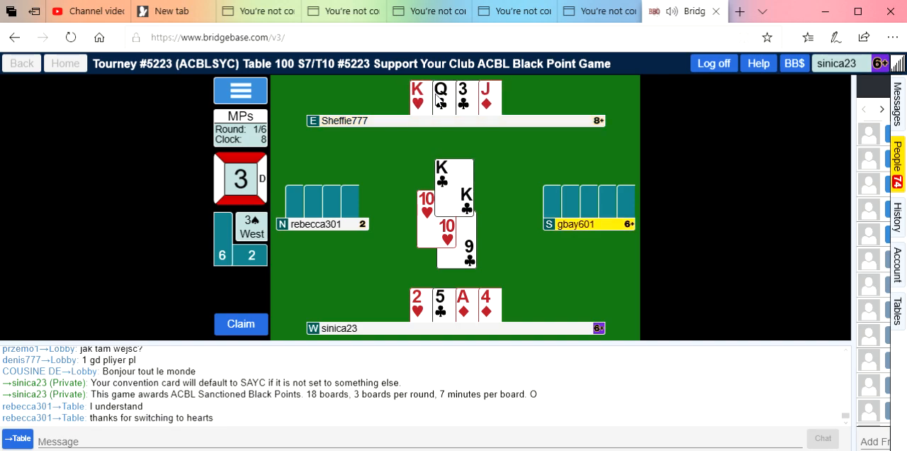